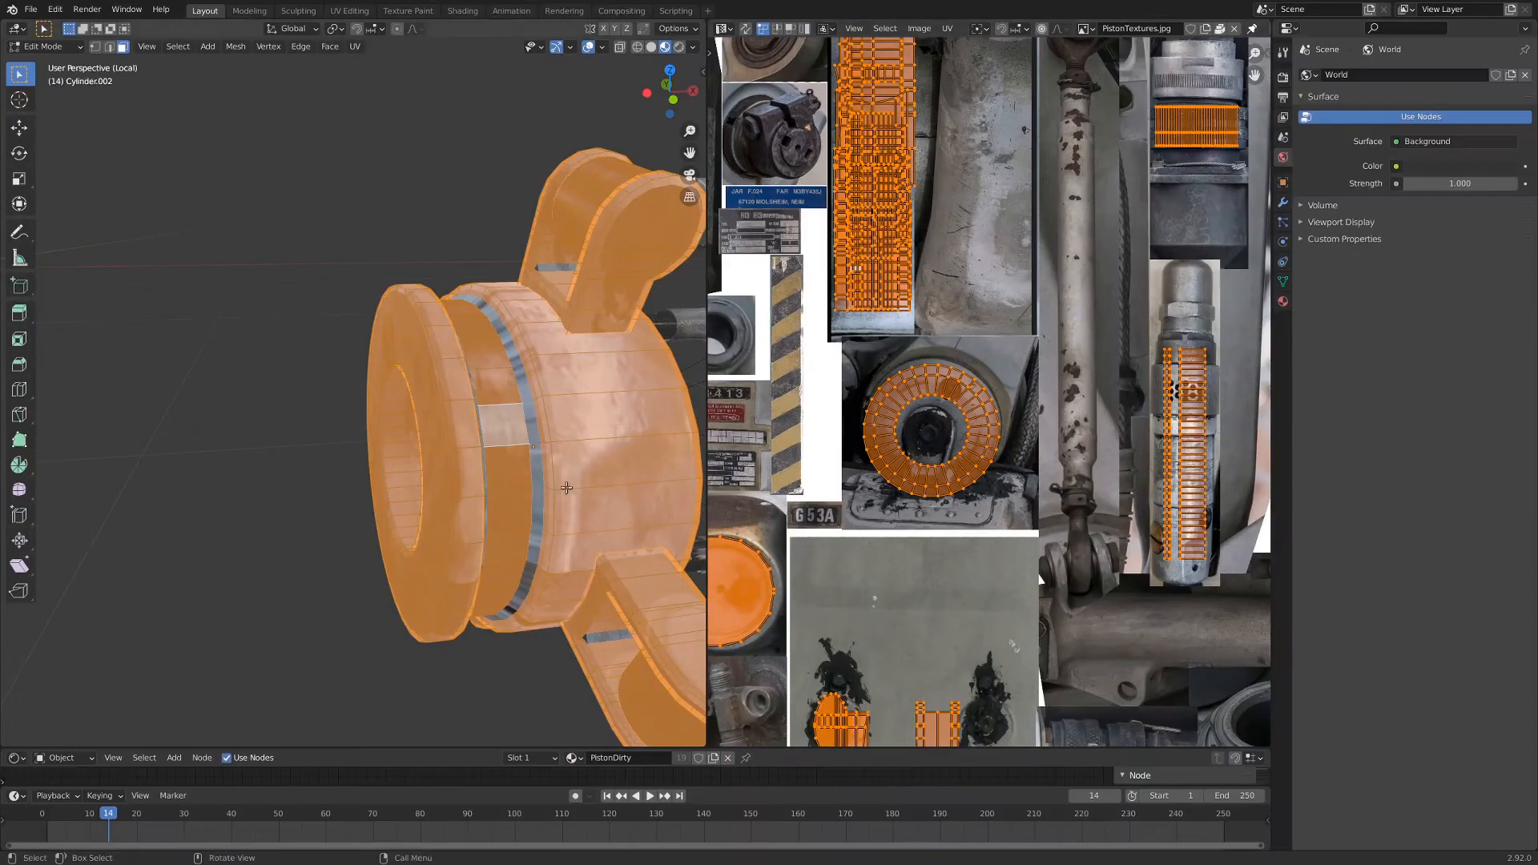
Switch the unwrapped piston ring from Edit Mode back to Object Mode
{"action": "key", "text": "Tab"}
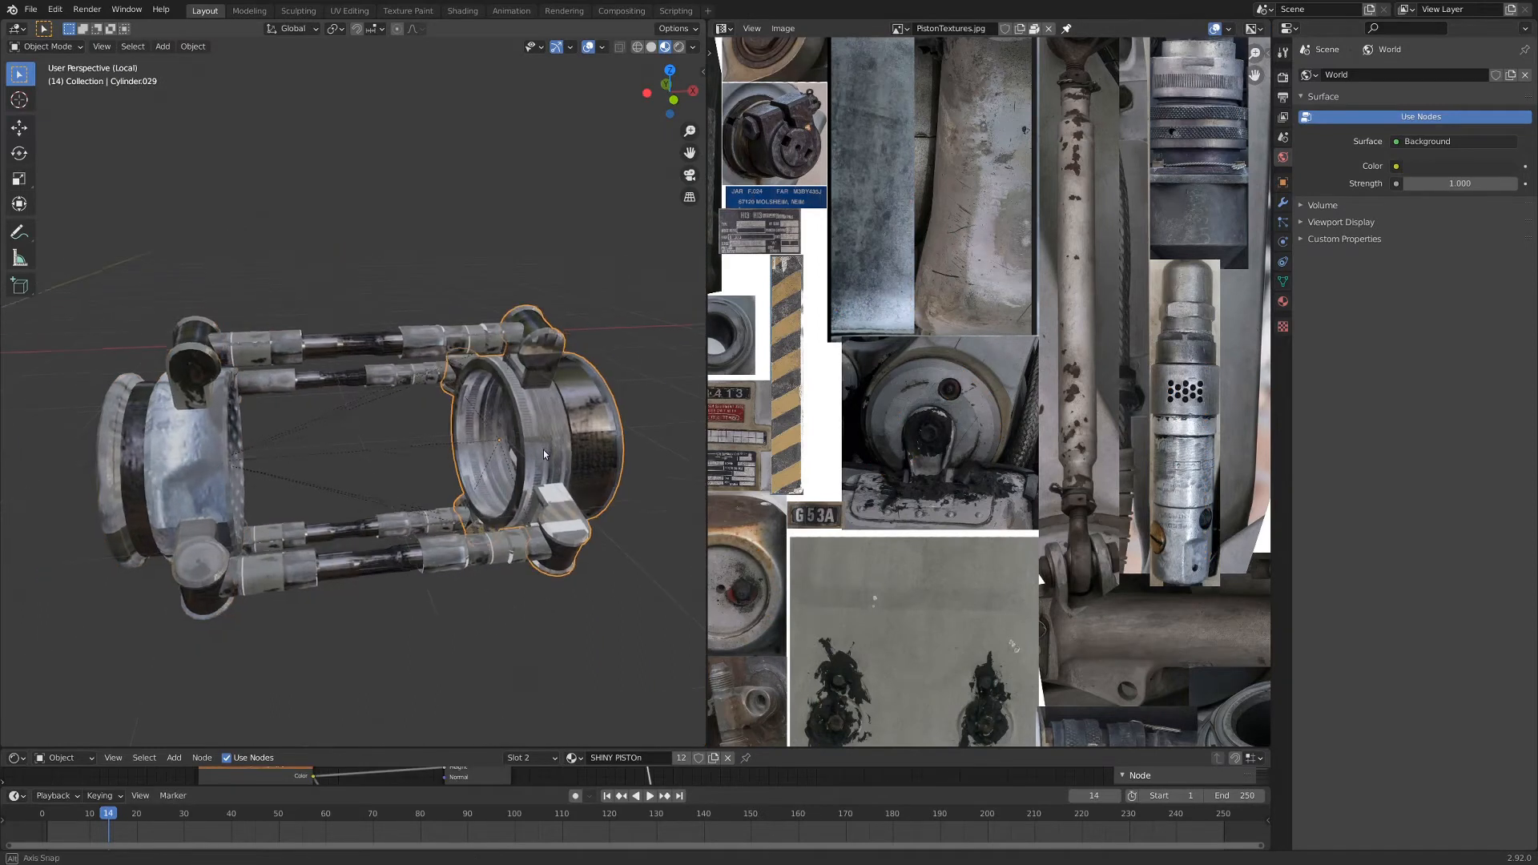
Maximize the 3D Viewport to show the whole textured piston assembly full-screen
{"action": "key", "text": "Tab"}
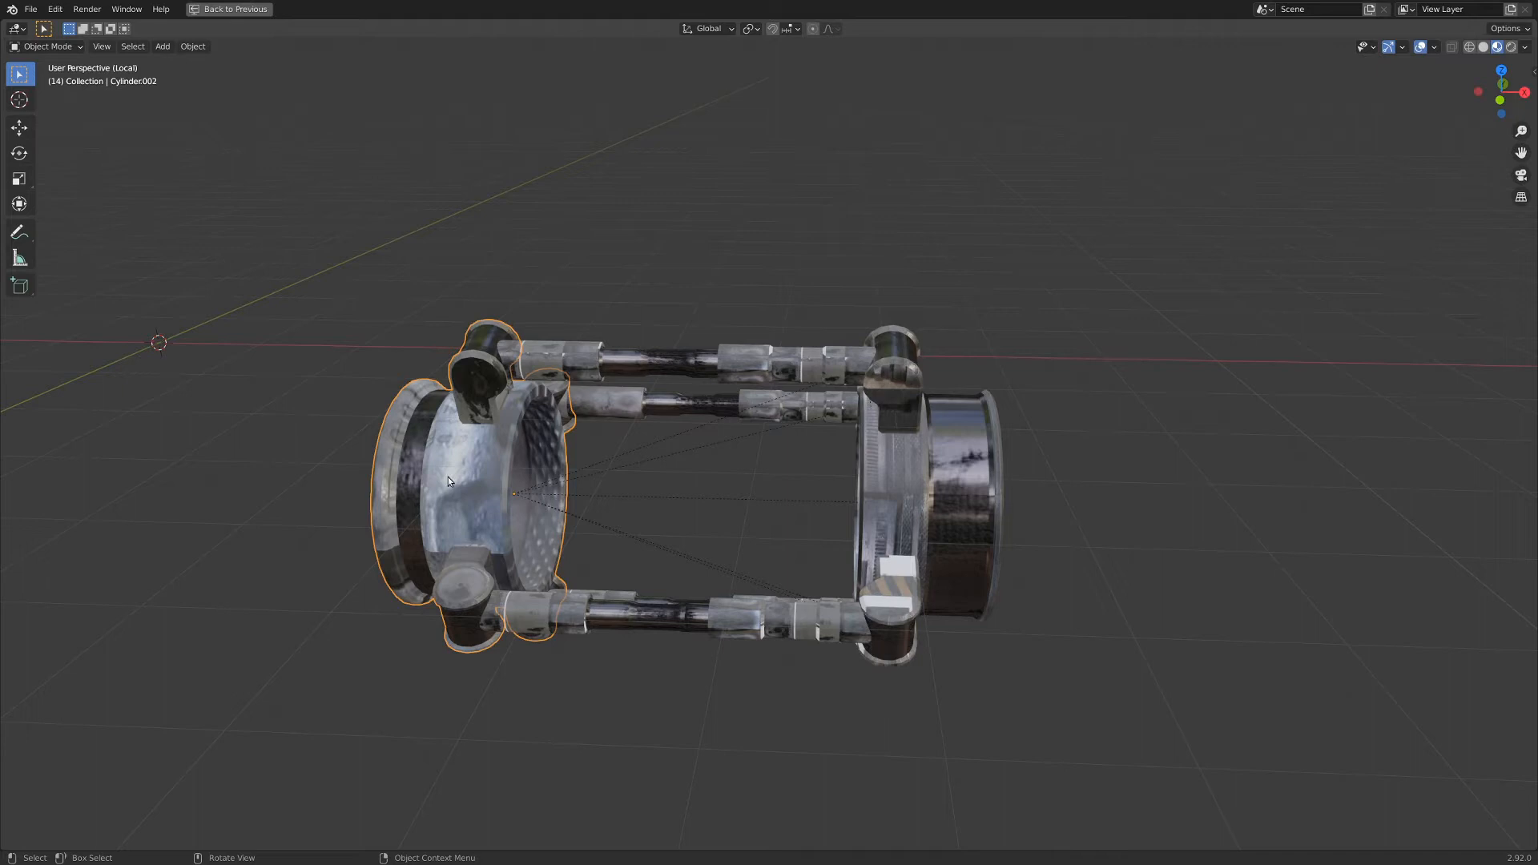
Select the right twin ring, then add the unwrapped left ring as active
{"action": "left_click", "coordinate": [893, 479]}
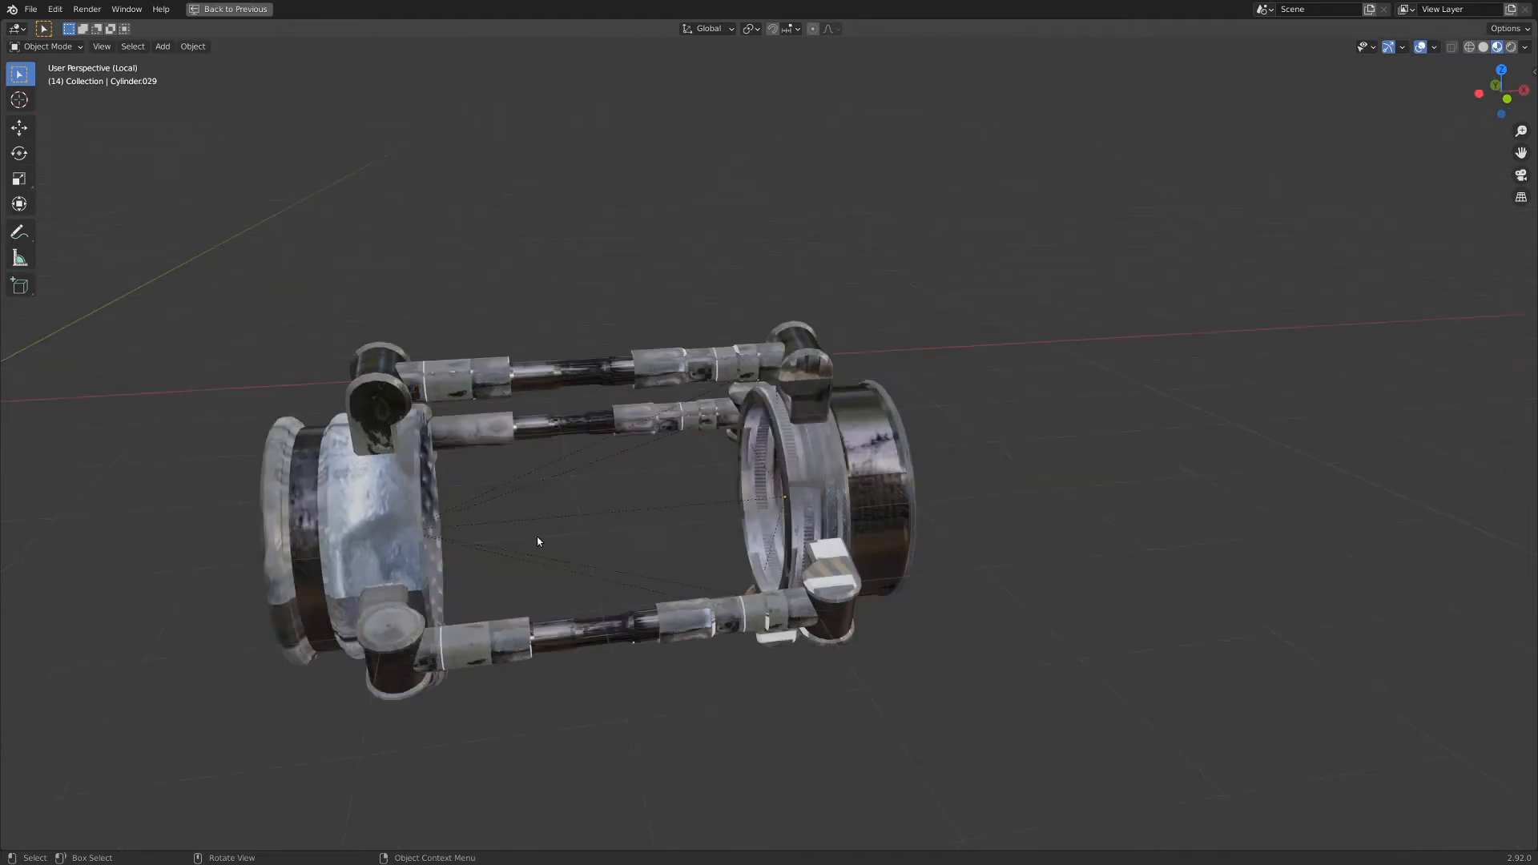
{"action": "left_click", "coordinate": [843, 498]}
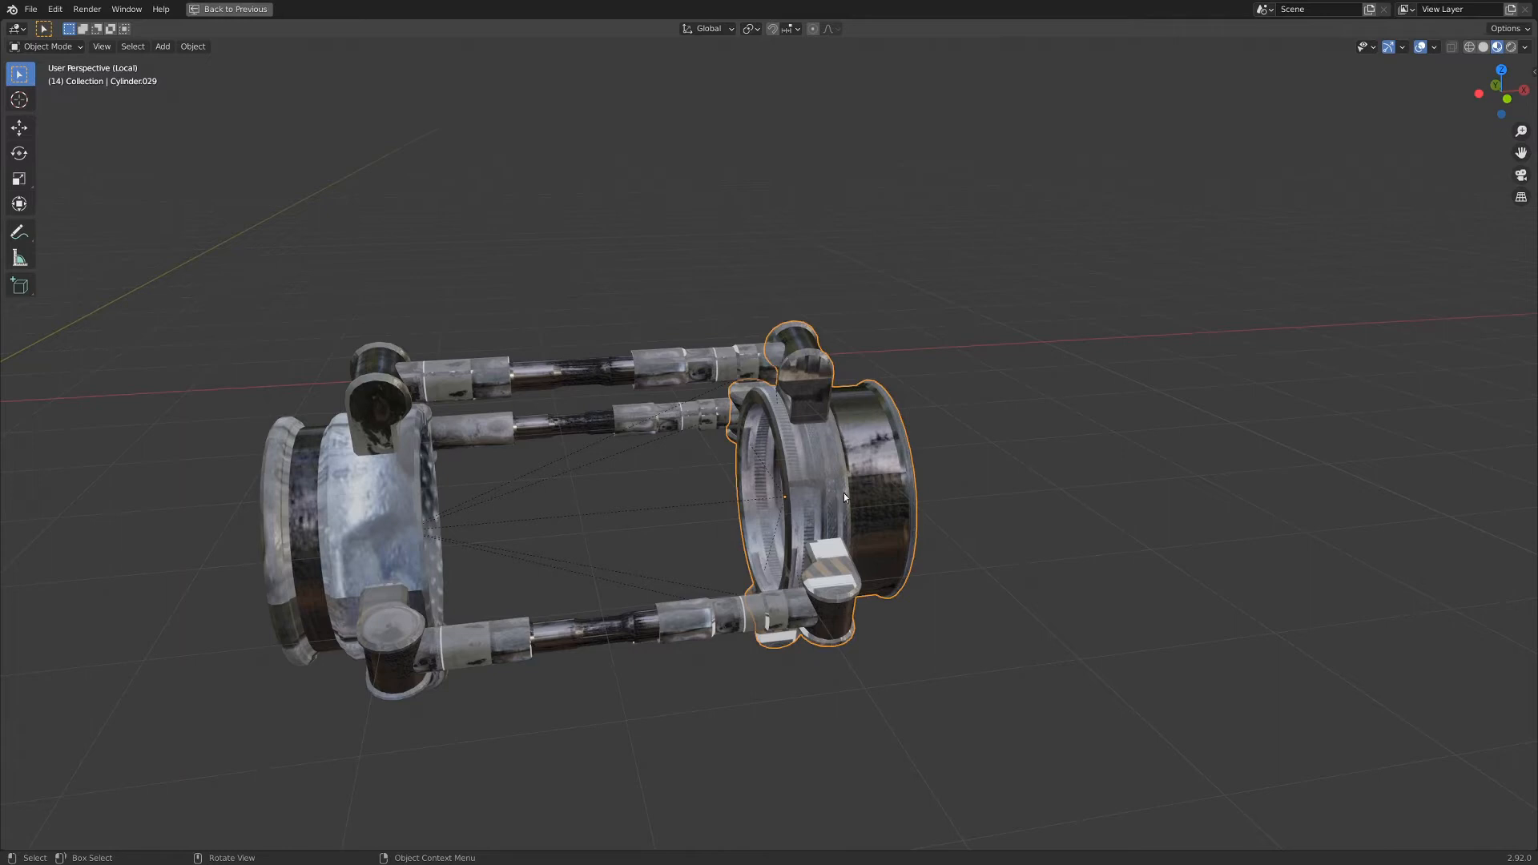
{"action": "left_click", "coordinate": [388, 500]}
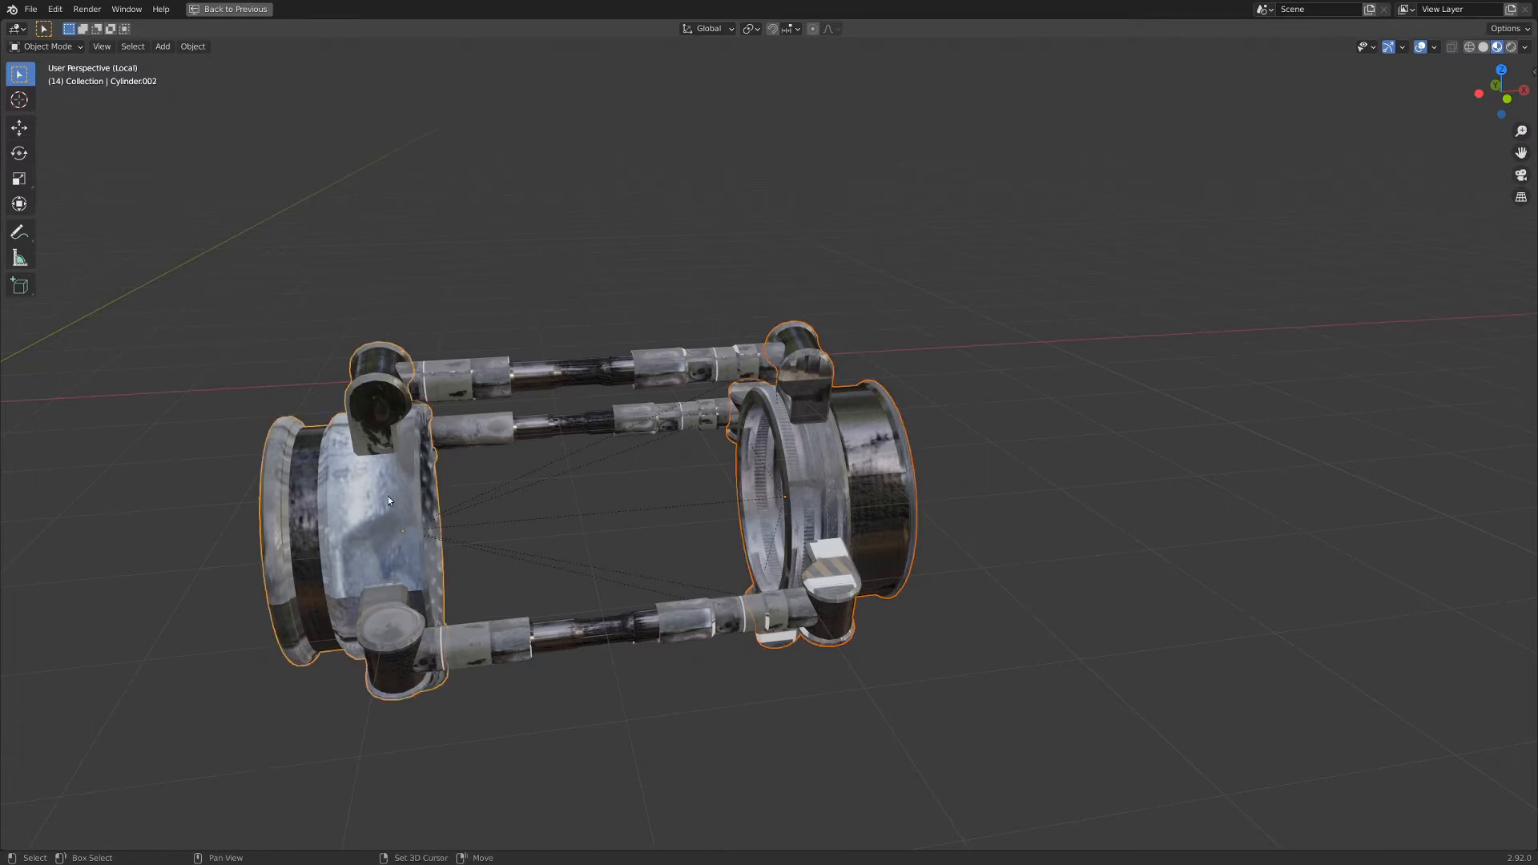
{"action": "mouse_move", "coordinate": [415, 518]}
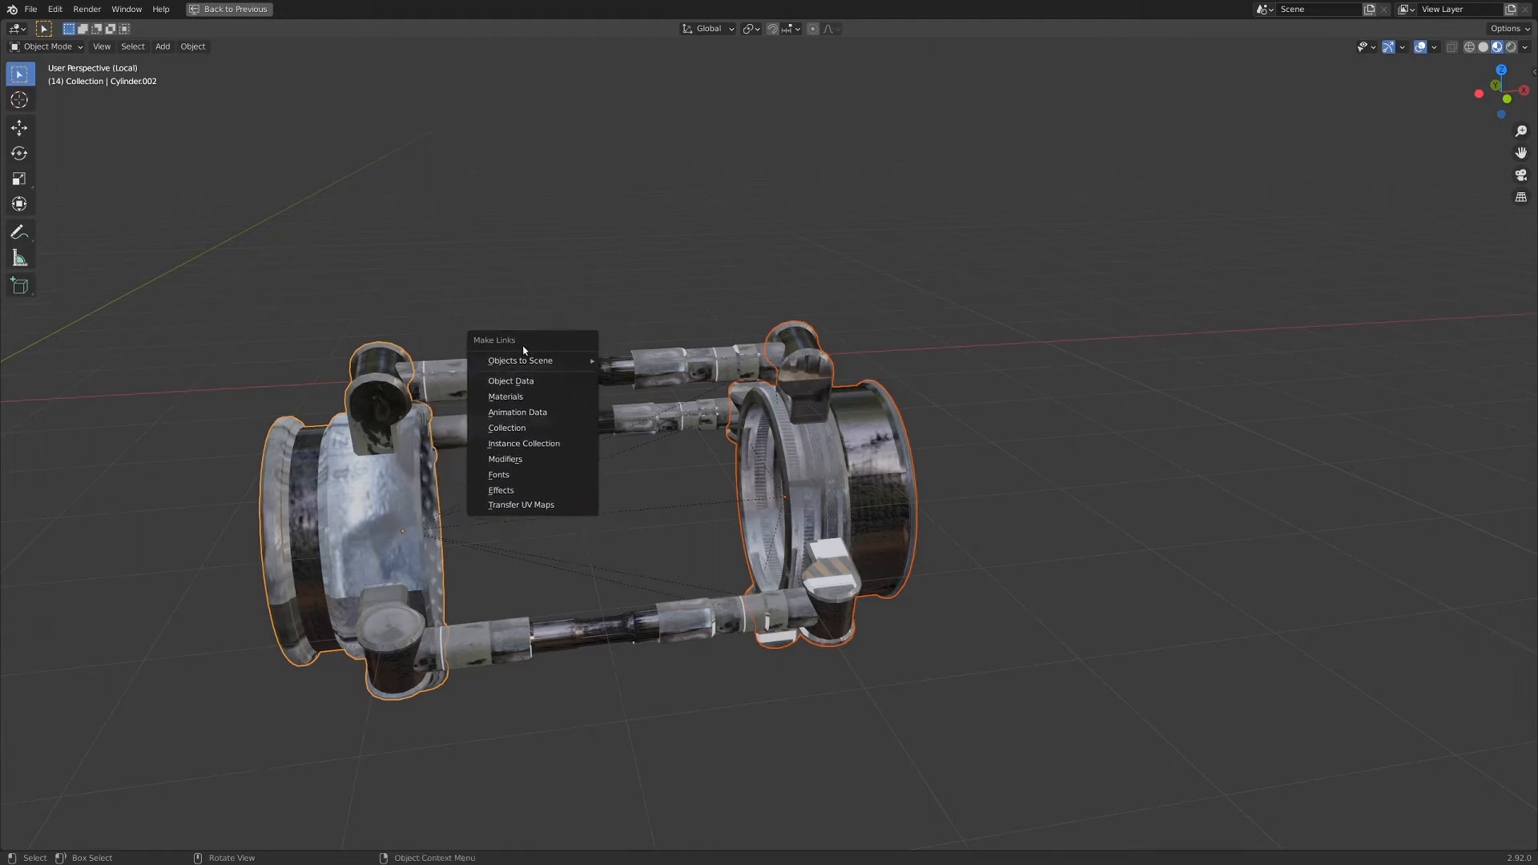
{"action": "mouse_move", "coordinate": [521, 503]}
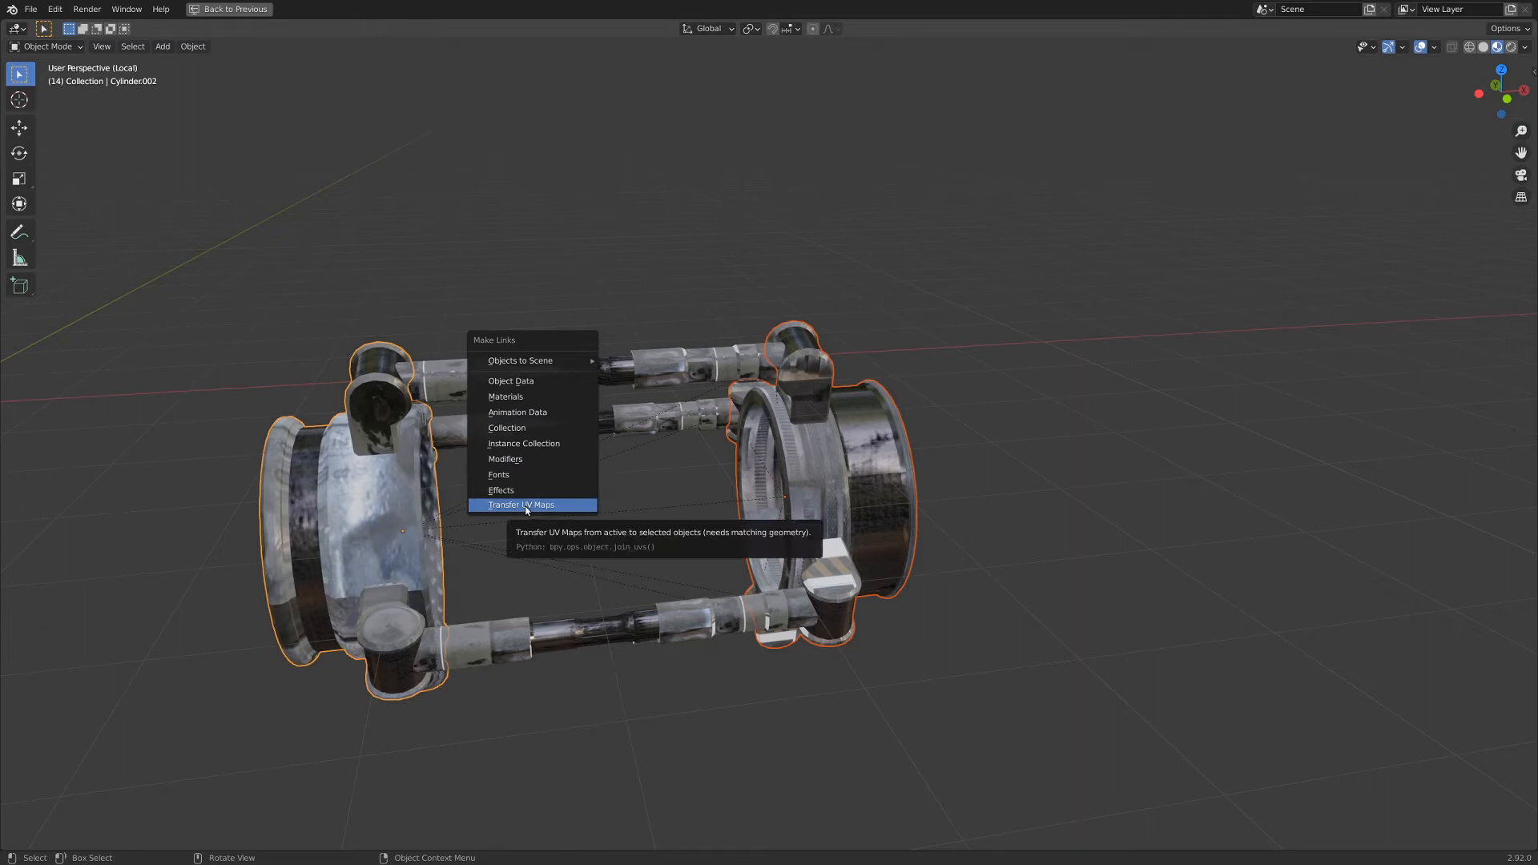
Apply Make Links > Transfer UV Maps from the left ring to the right ring
{"action": "left_click", "coordinate": [520, 504]}
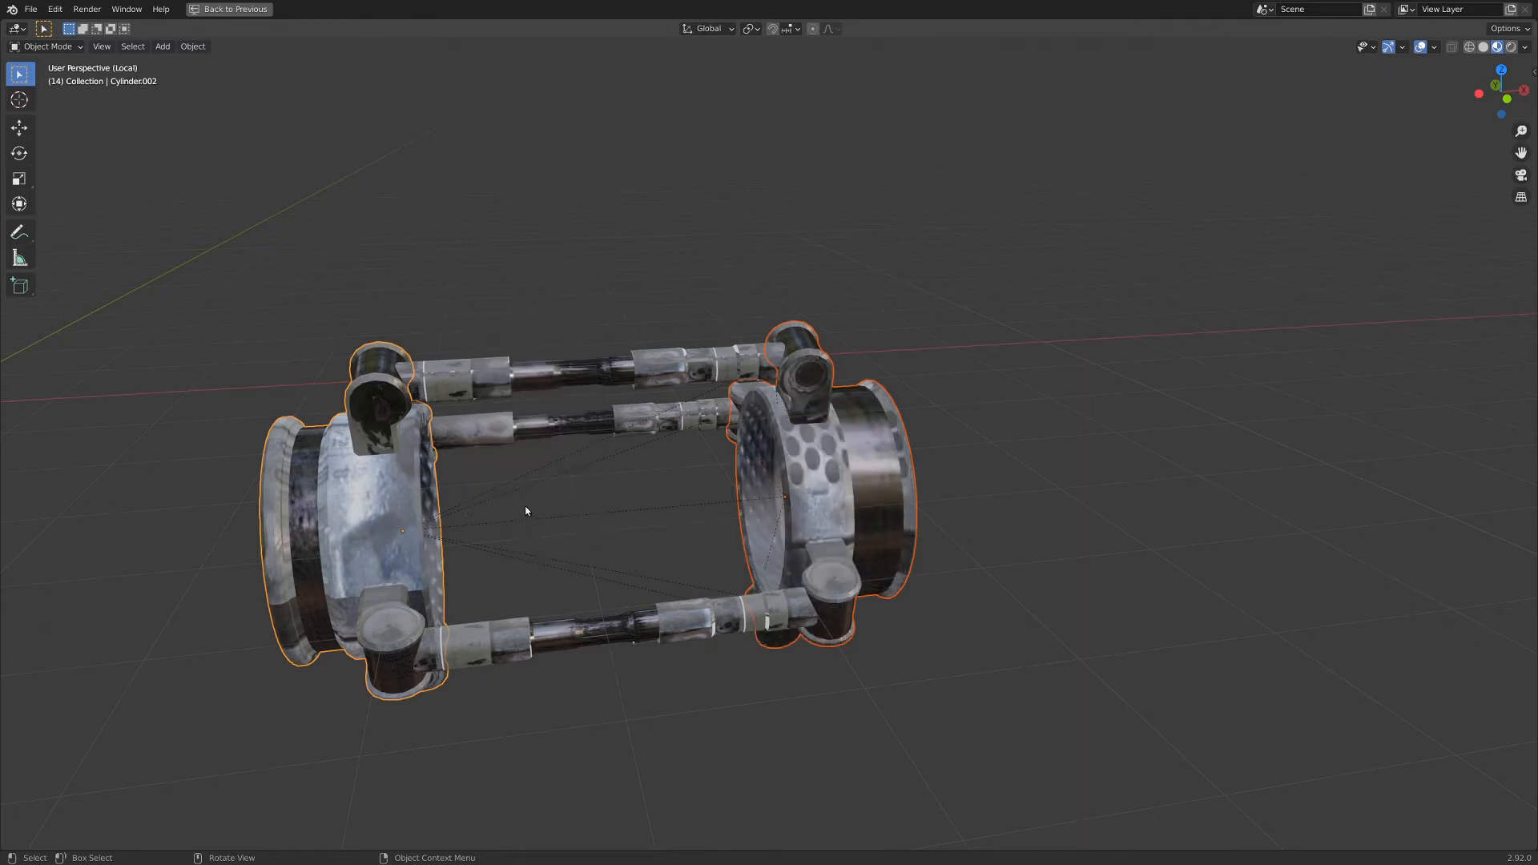